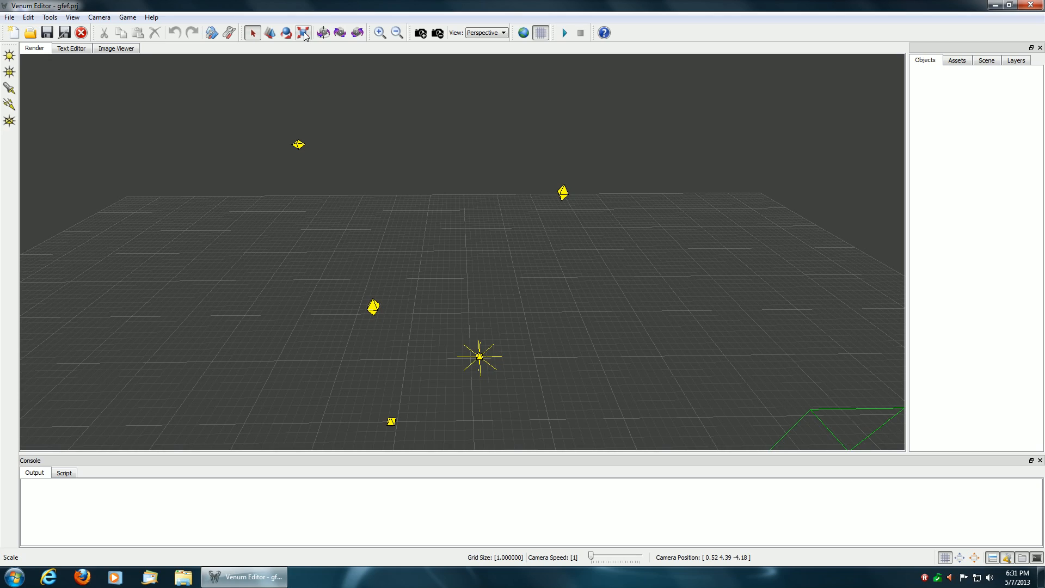
mouse_move(303, 32)
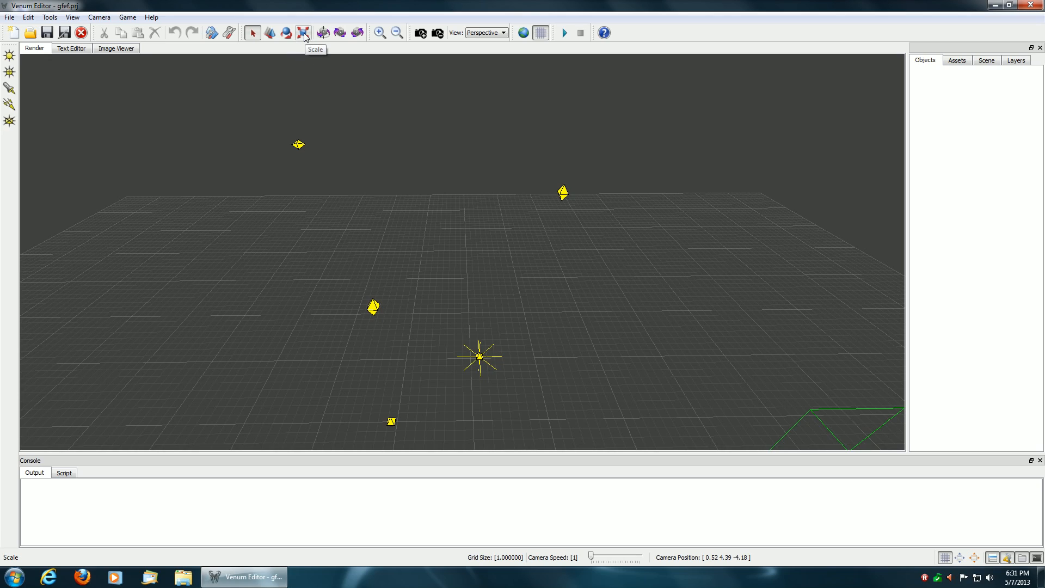
Step: Pick the Scale tool and select the light source near the horizon
click(302, 32)
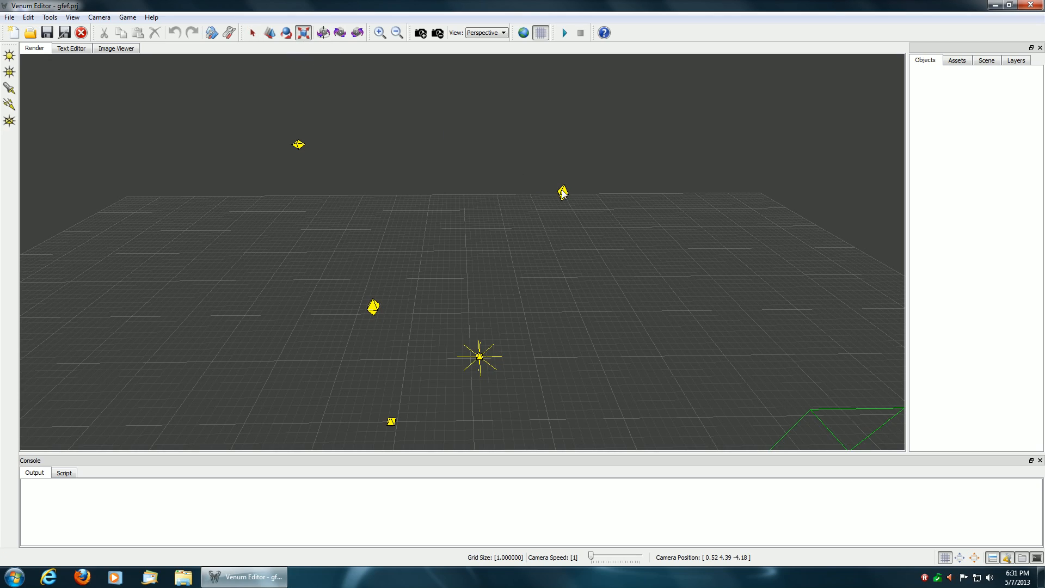
click(562, 193)
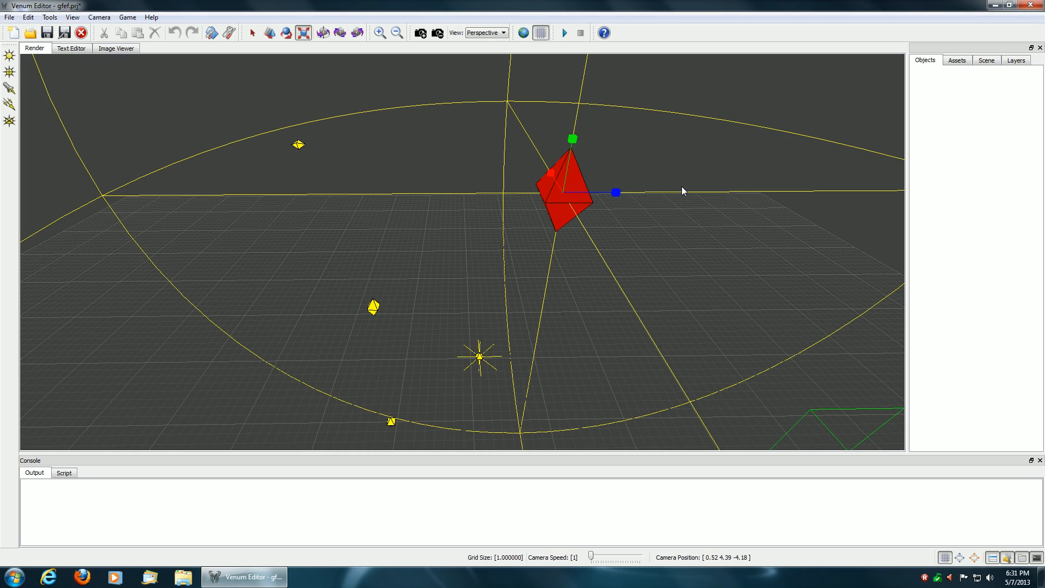
mouse_move(614, 193)
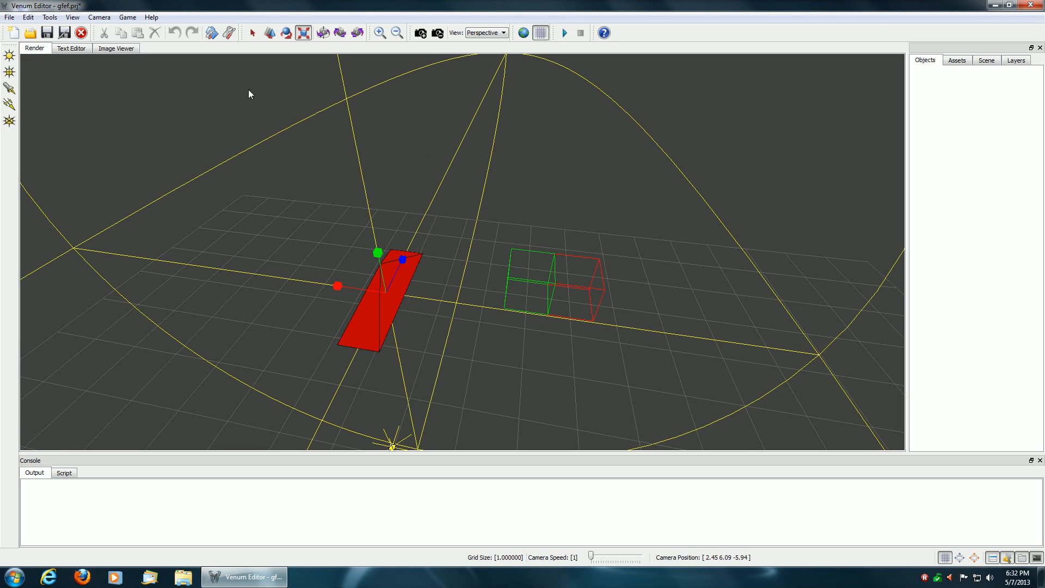
Step: Leave the Scale tool and activate the Translate tool for the red slab light
click(252, 32)
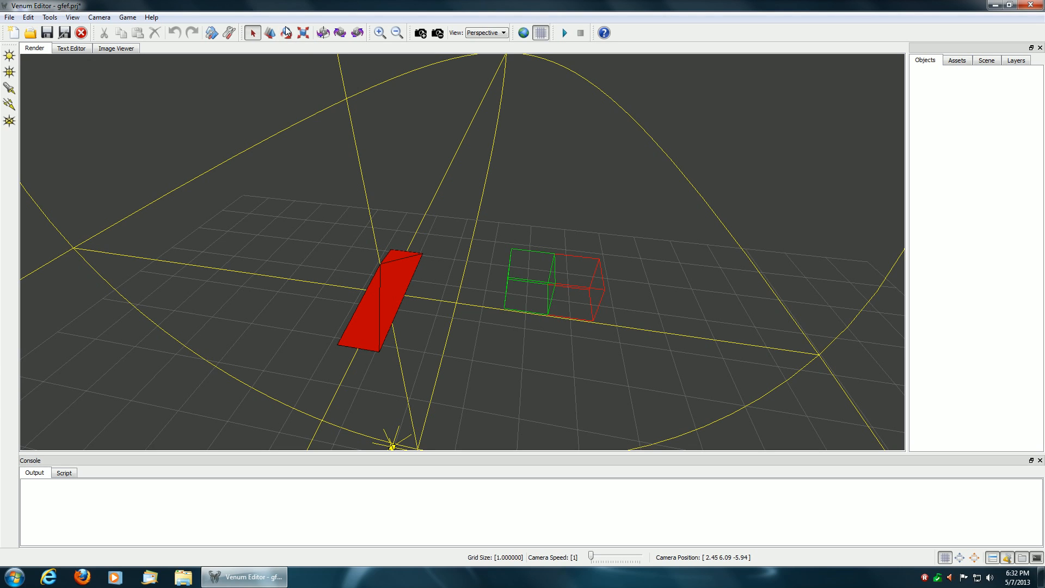
click(269, 32)
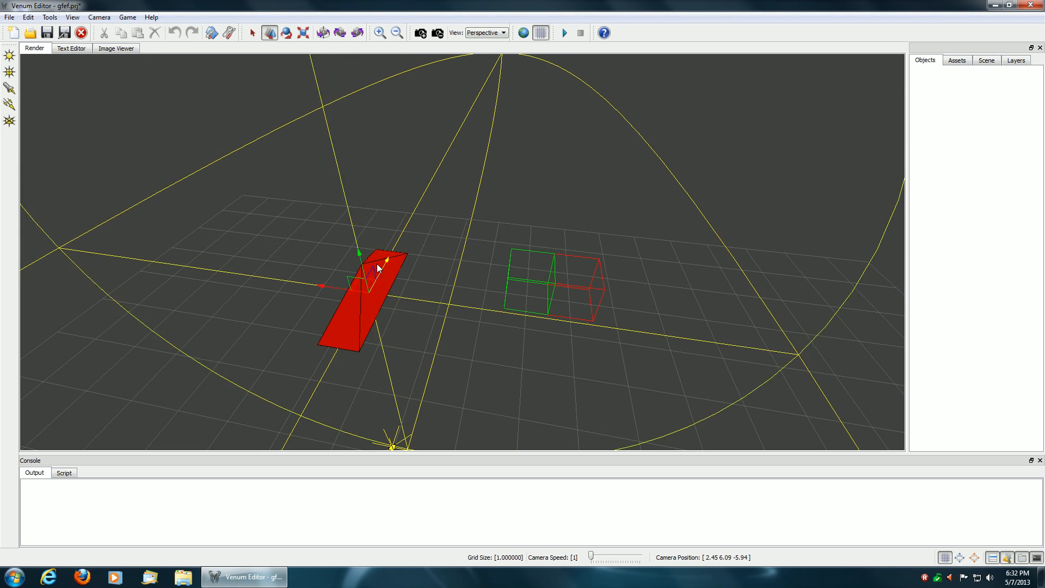
Step: Shift the red slab slightly, then tilt it by dragging a Rotate gizmo ring
click(284, 33)
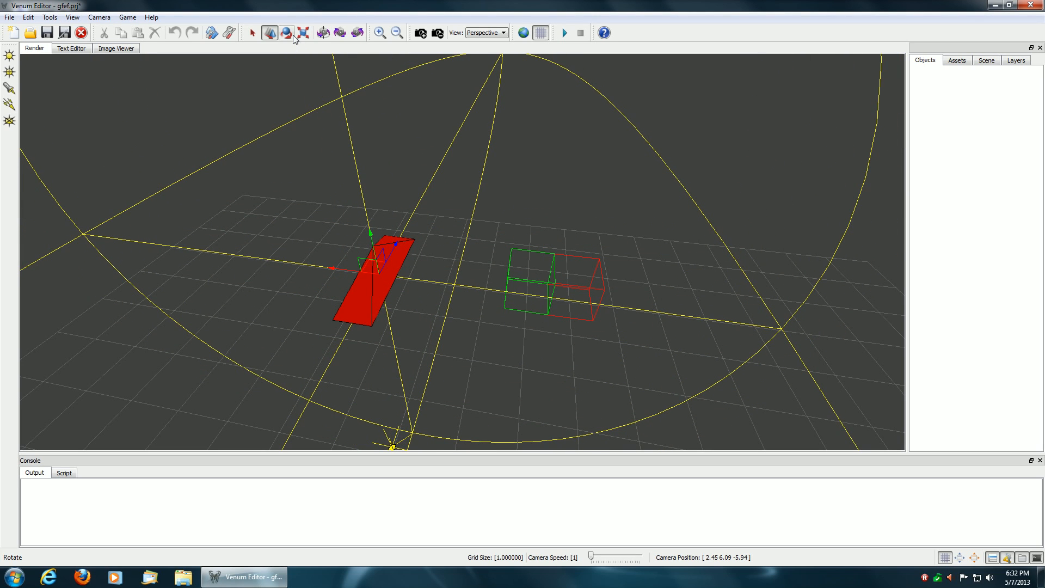
mouse_move(285, 33)
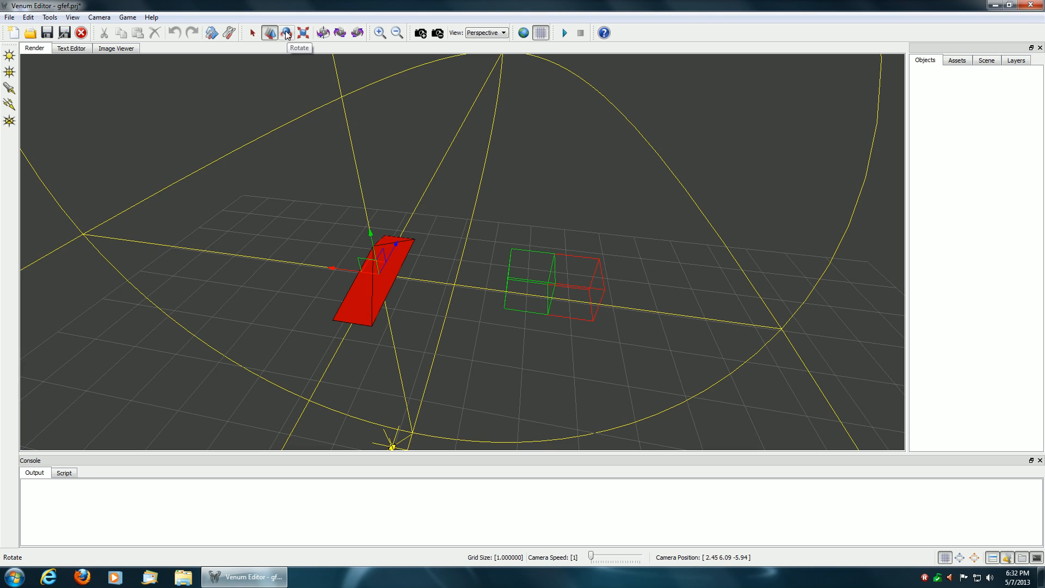
click(286, 32)
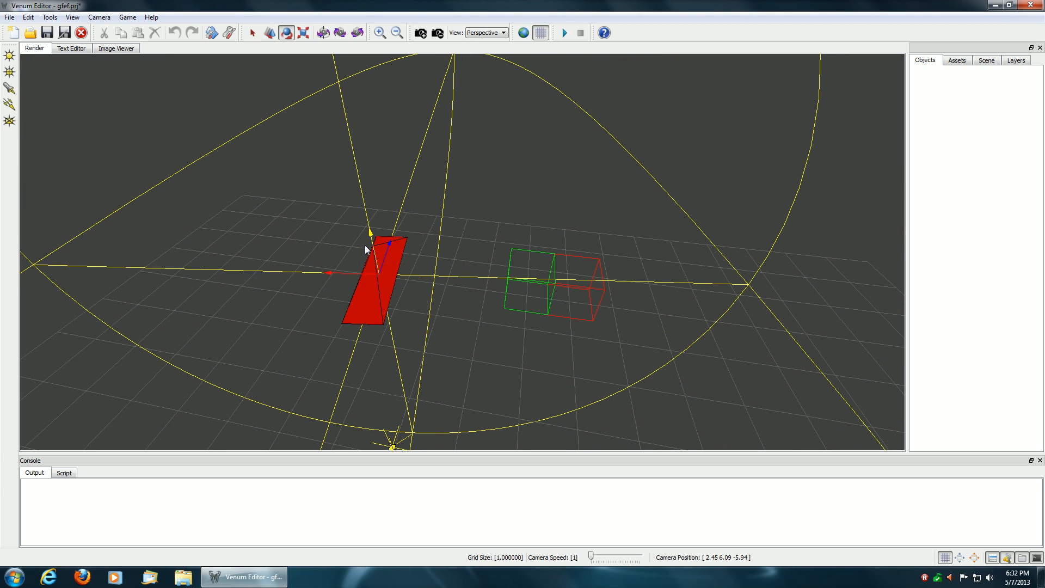
drag(369, 245, 393, 252)
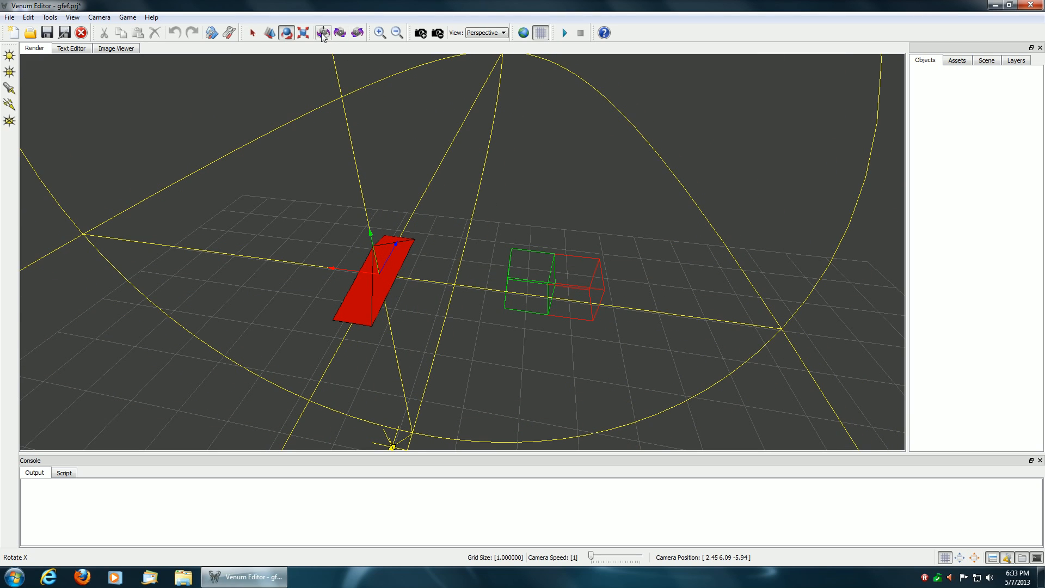
Step: Rotate the light slab by fixed increments around X, Z, X, then Y
click(358, 33)
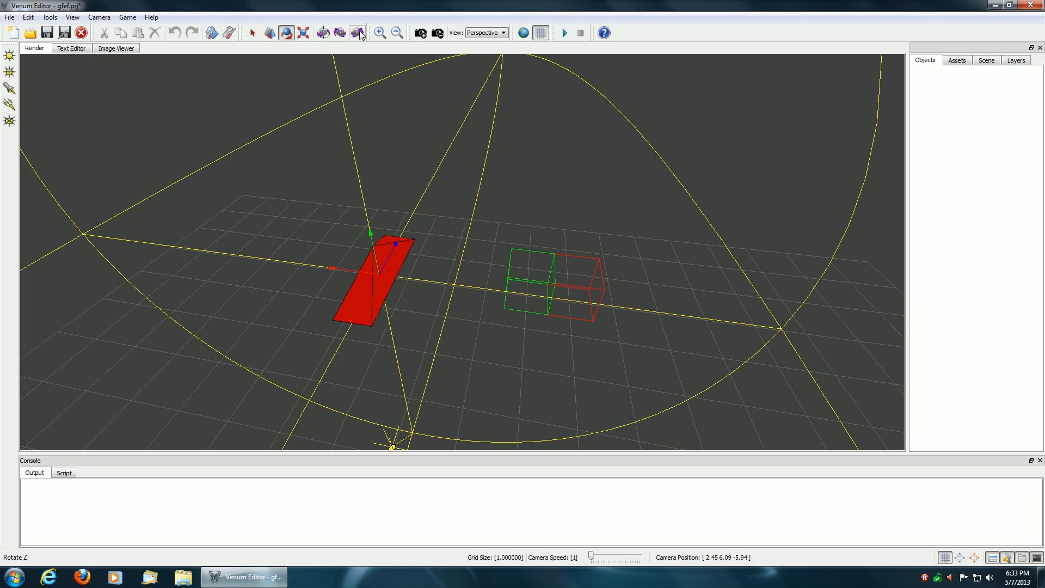
click(339, 33)
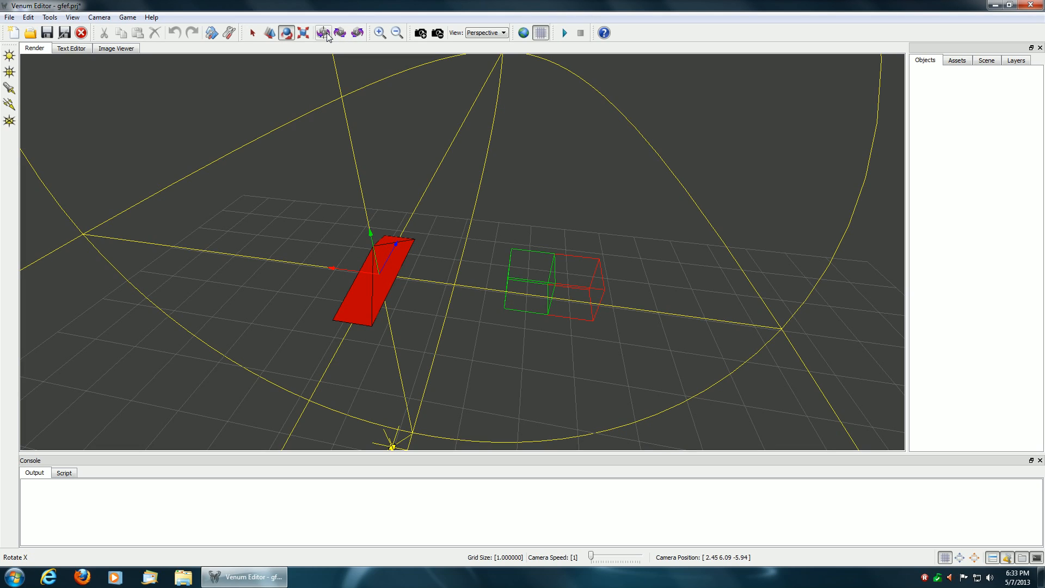
mouse_move(358, 33)
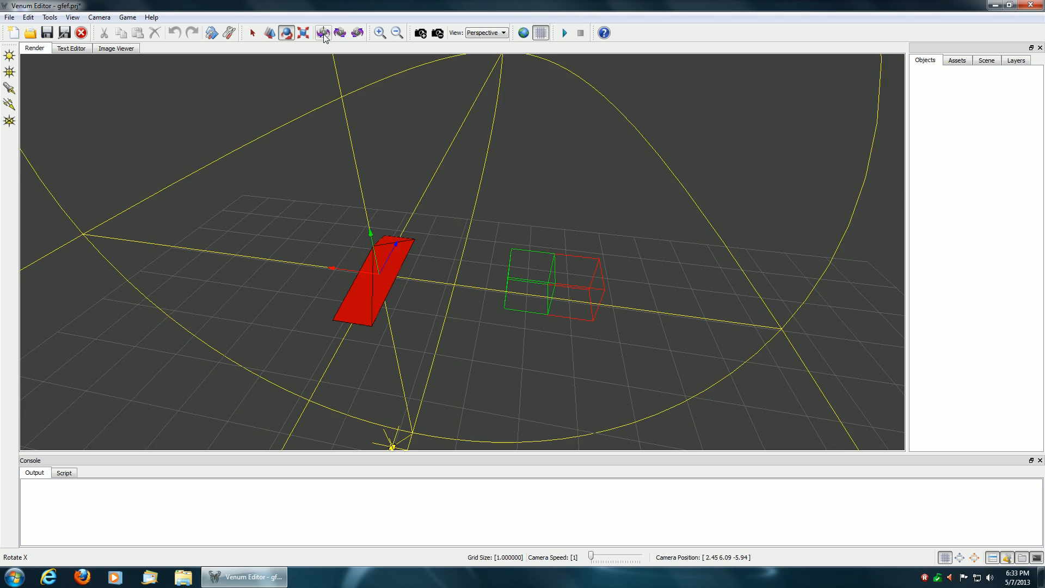
click(340, 33)
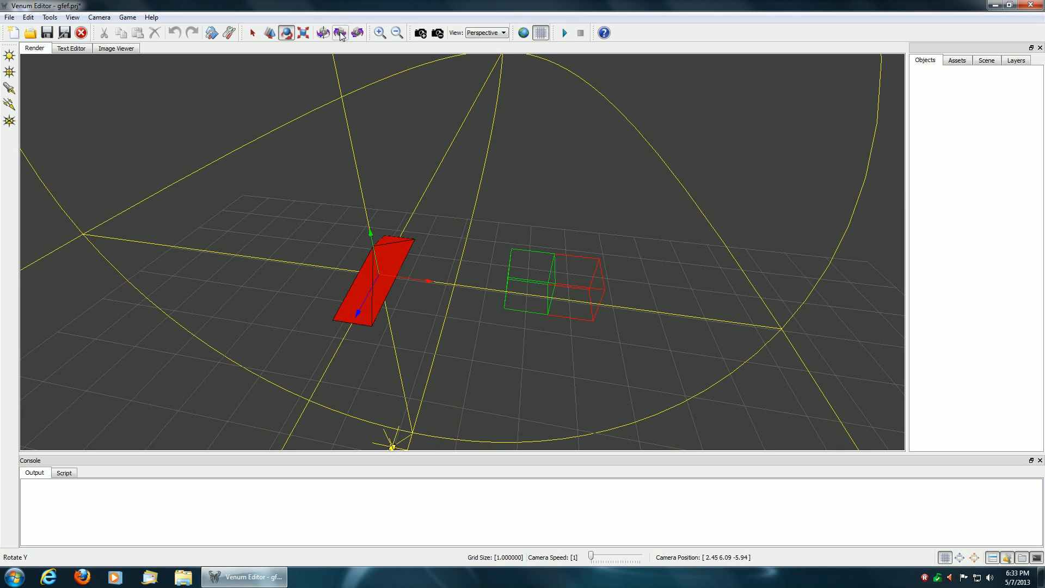
click(358, 33)
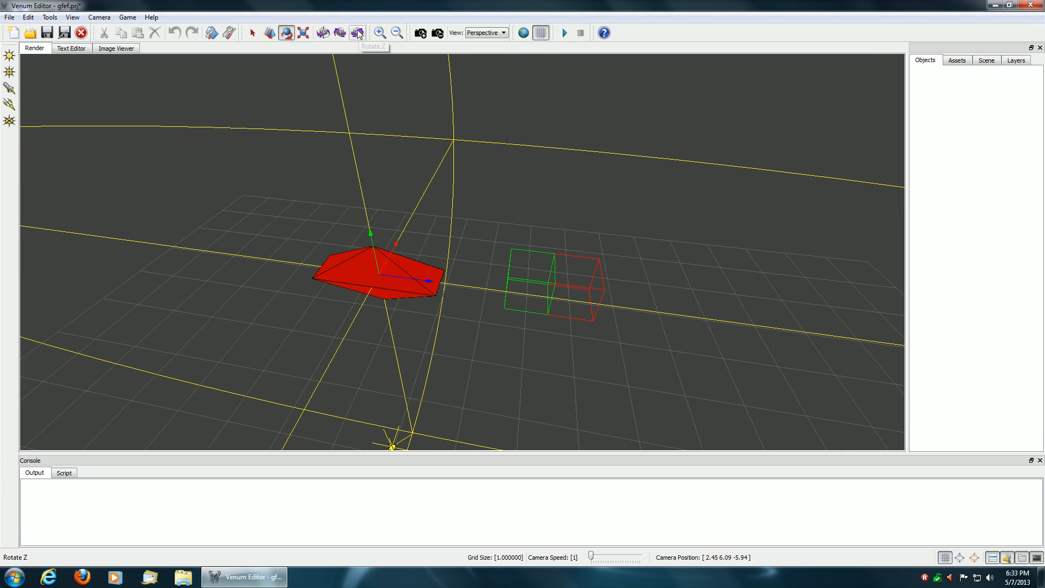
mouse_move(359, 33)
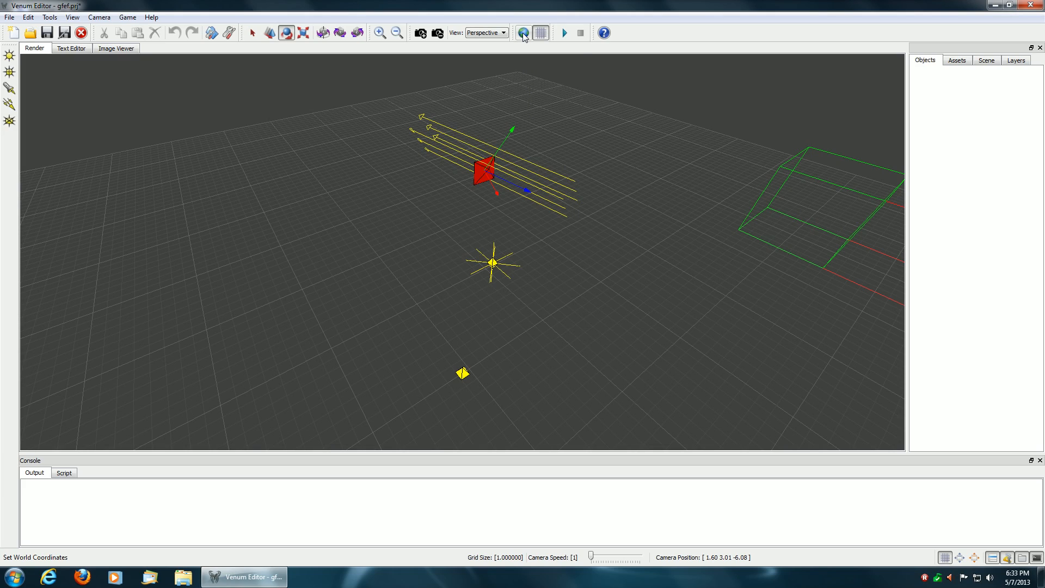
mouse_move(523, 33)
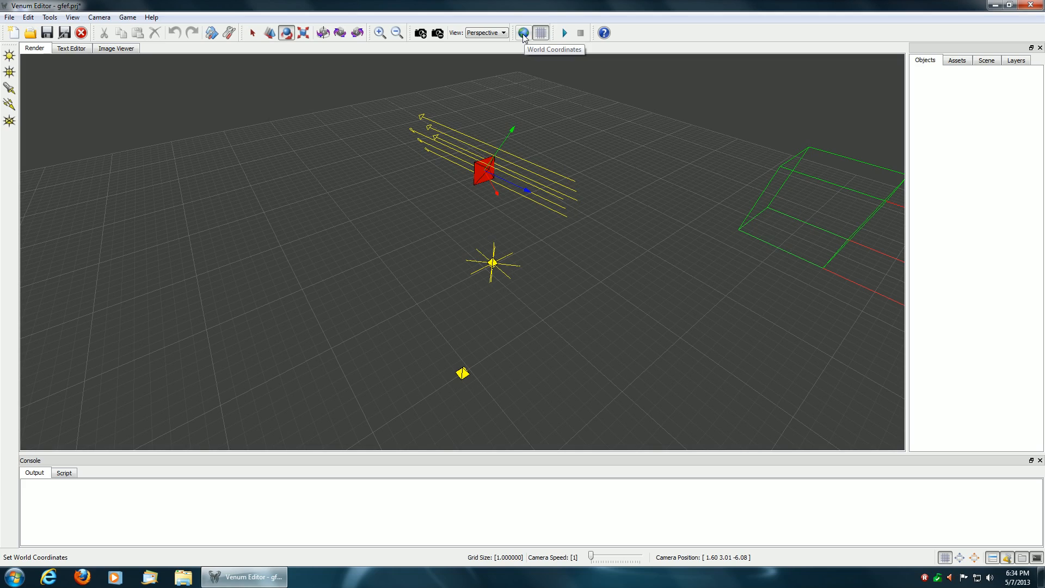
Step: Toggle World Coordinates, switch to Translate, and reposition the directional light along world axes
click(524, 32)
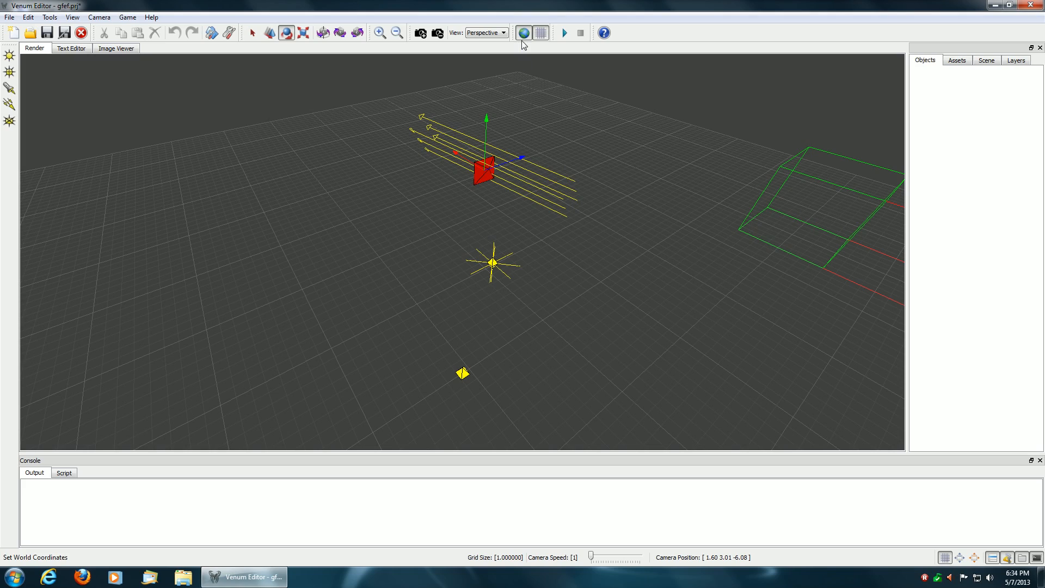
mouse_move(524, 33)
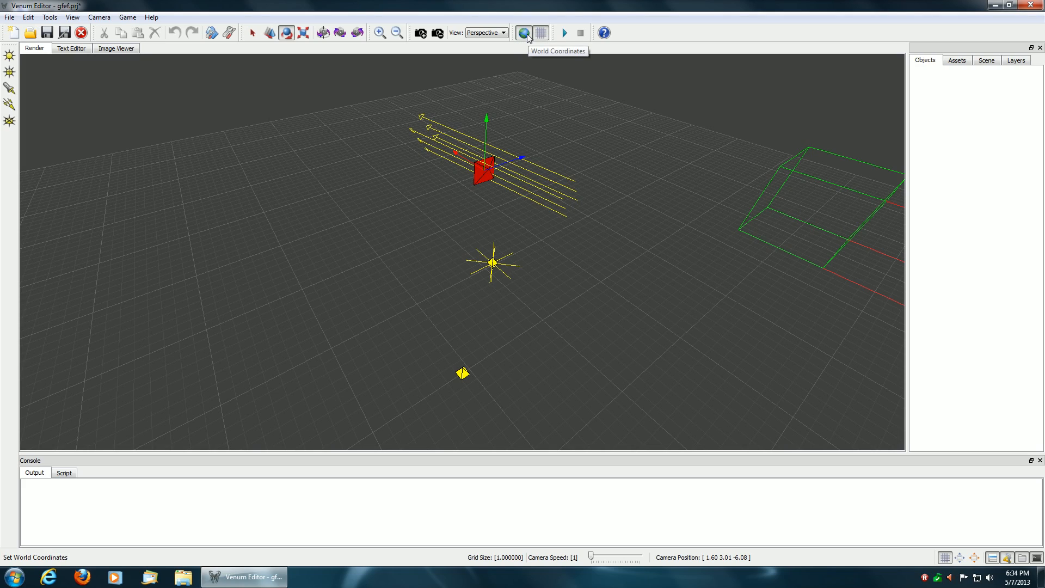
mouse_move(535, 60)
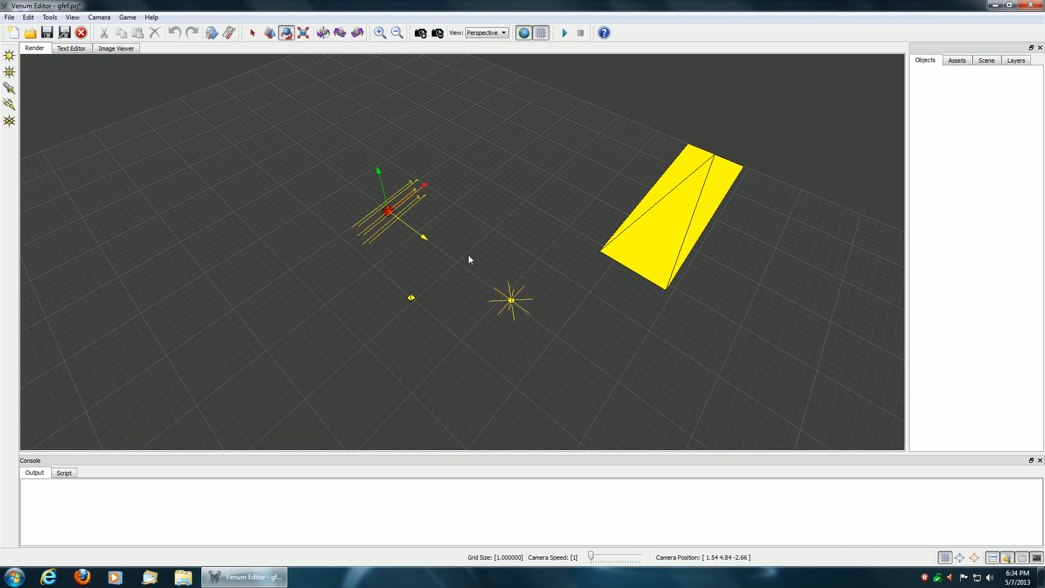
click(270, 33)
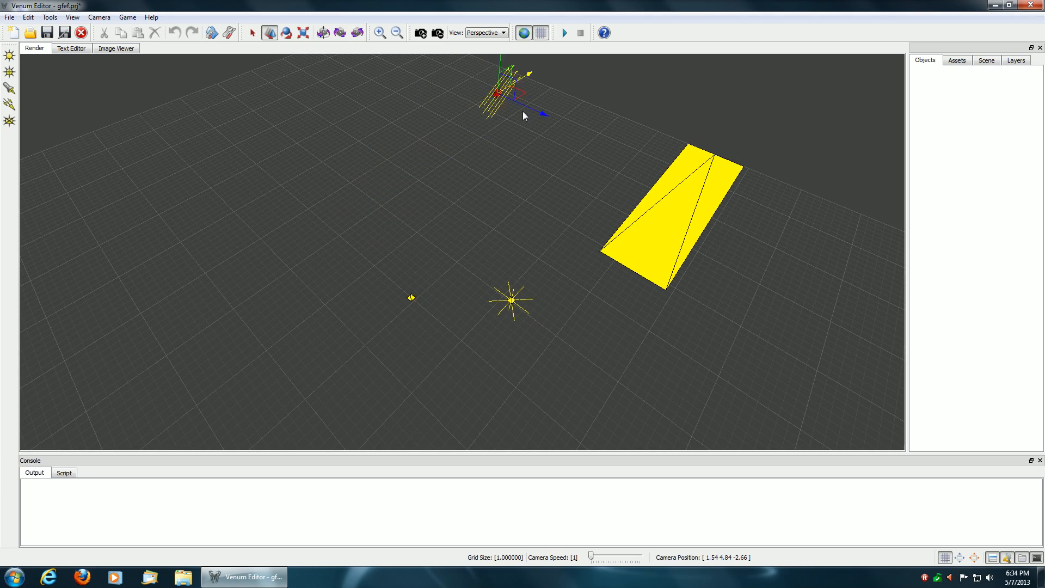
click(524, 32)
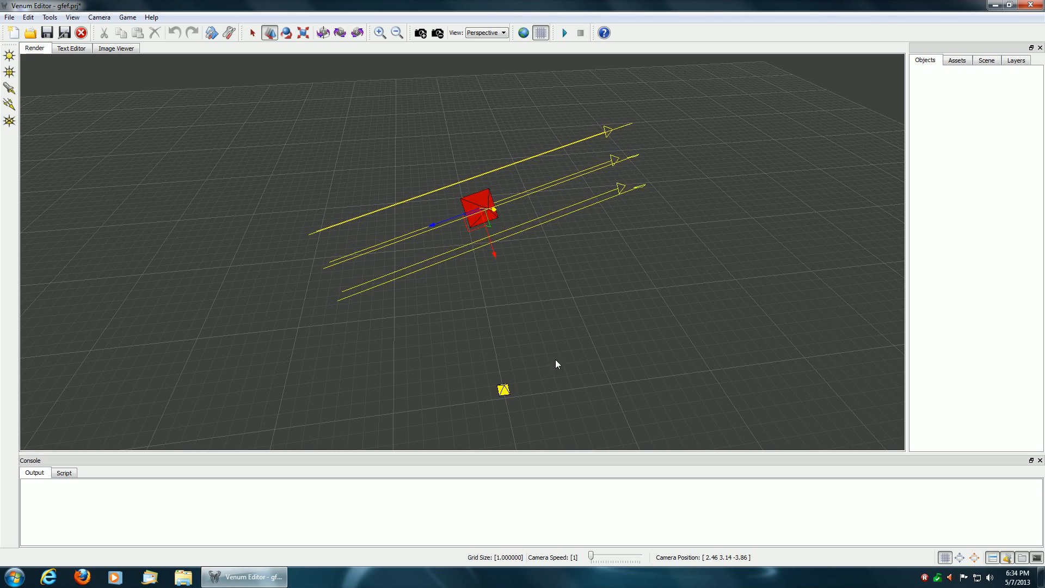
click(523, 32)
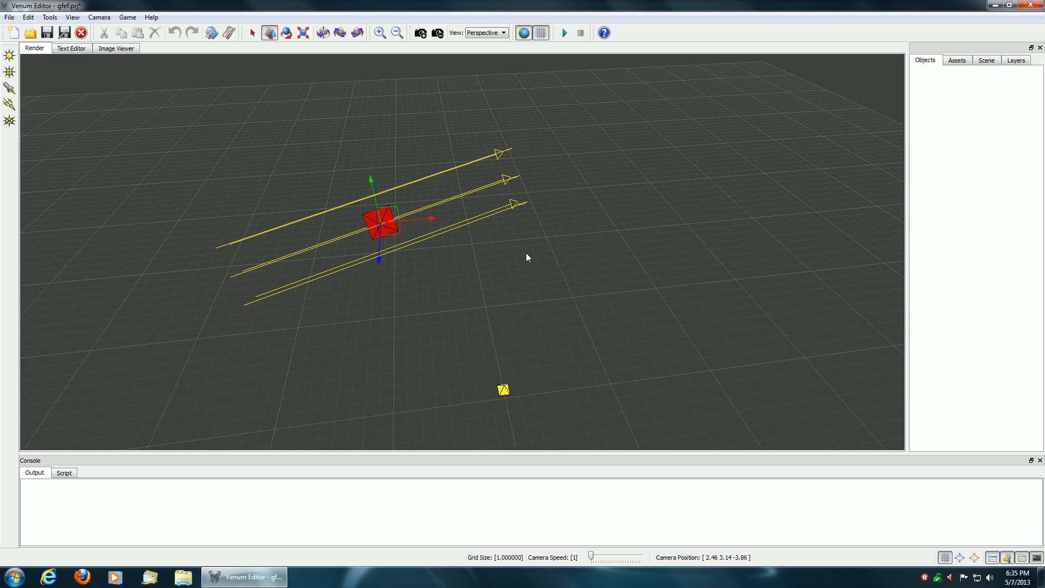
mouse_move(548, 261)
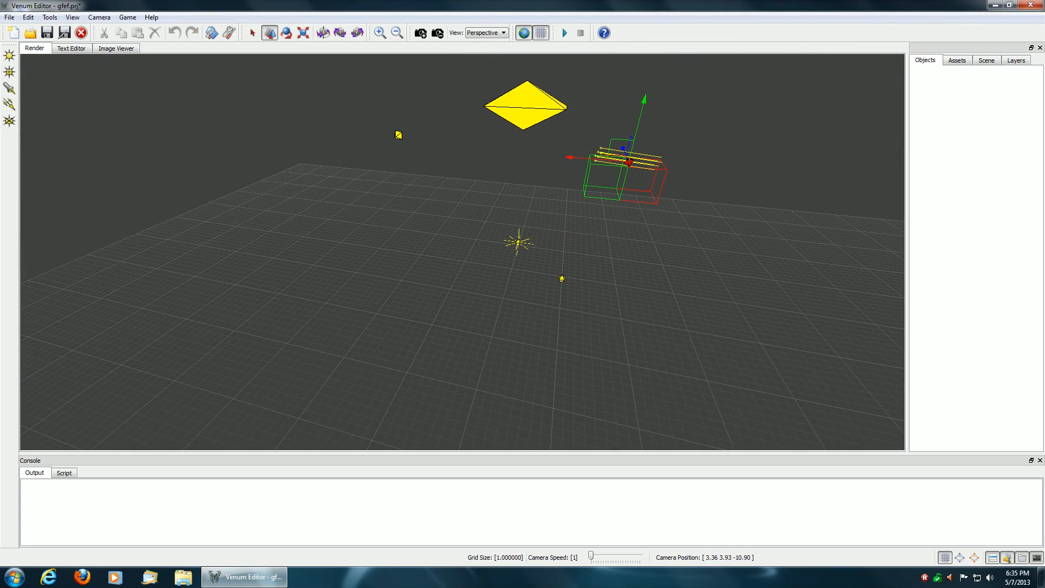
mouse_move(562, 282)
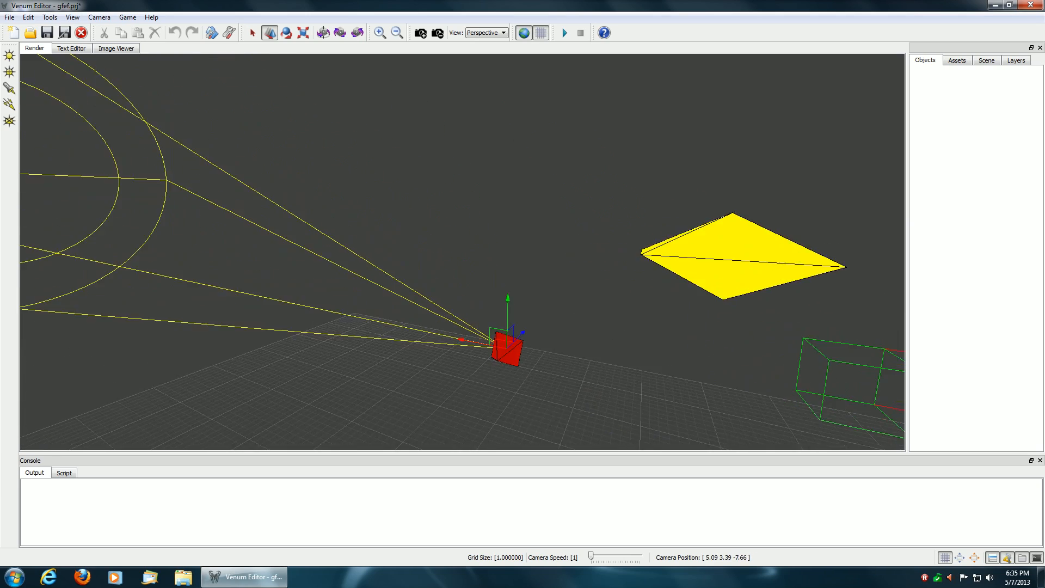
Step: Toggle World Coordinates and rotate the spotlight's cone back across the grid
click(525, 33)
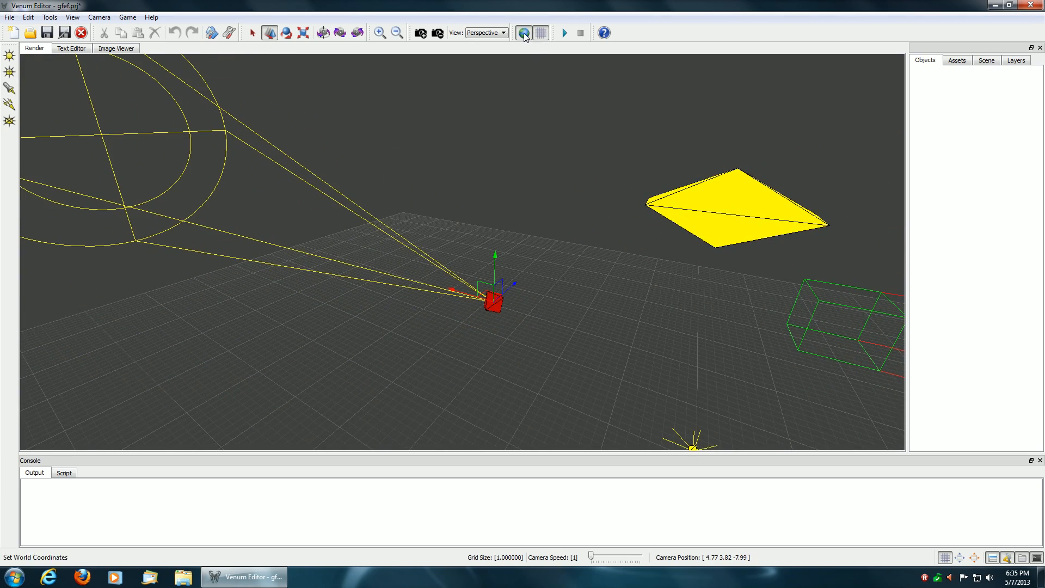
click(525, 33)
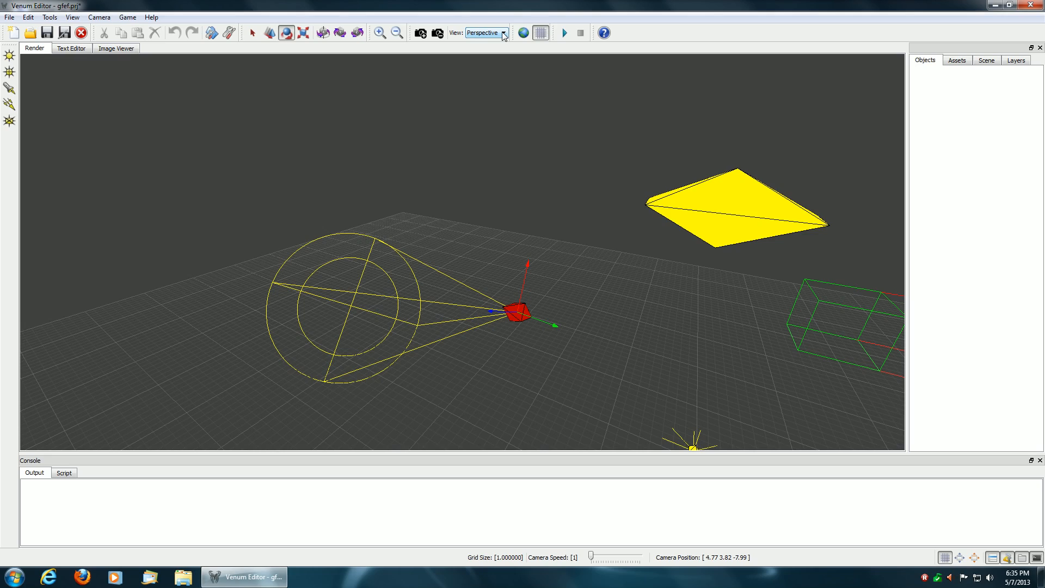
Step: Choose Bottom from the View dropdown to see the scene from below
click(485, 33)
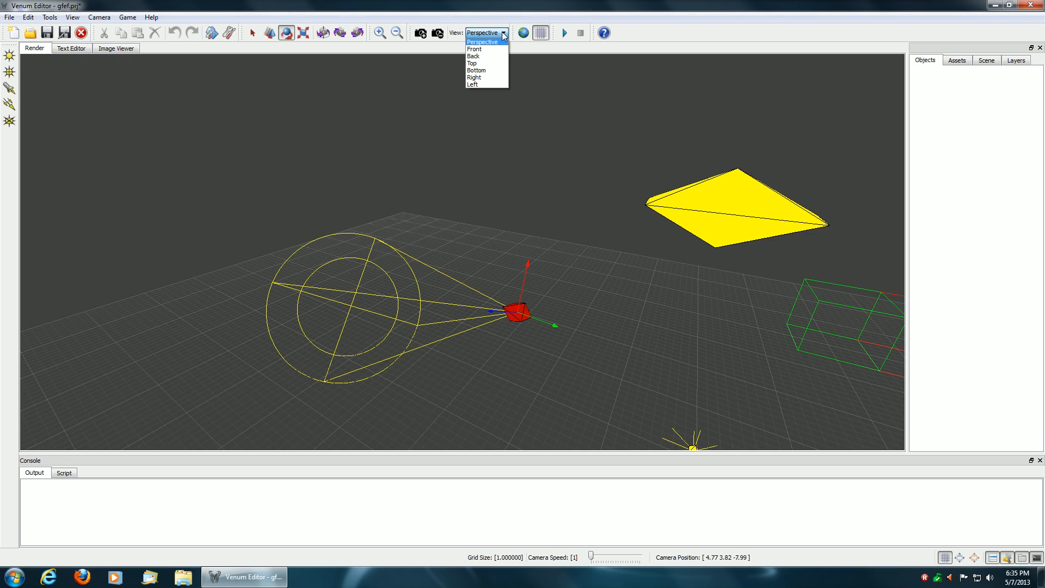
mouse_move(487, 49)
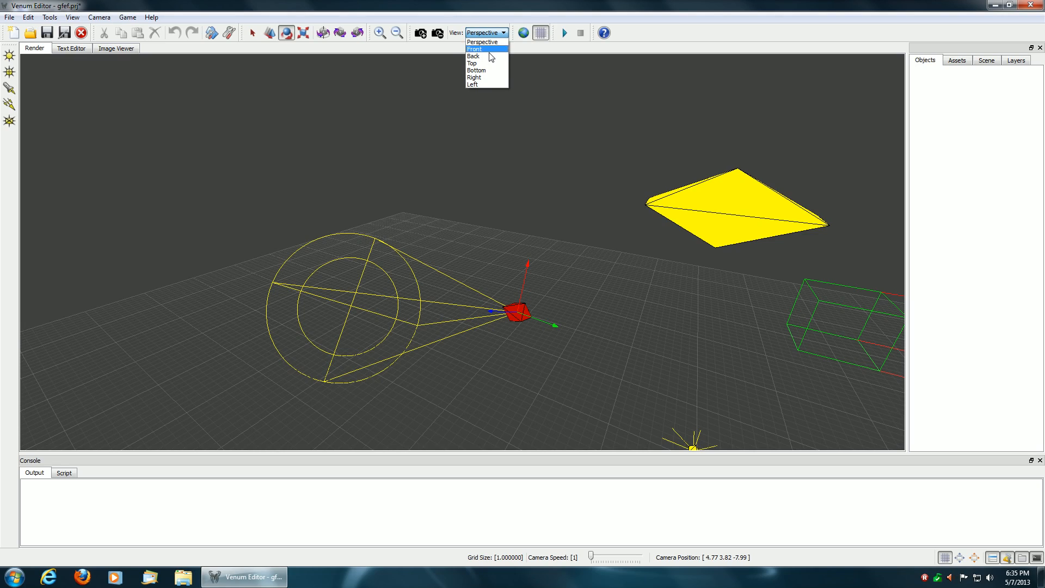
click(475, 70)
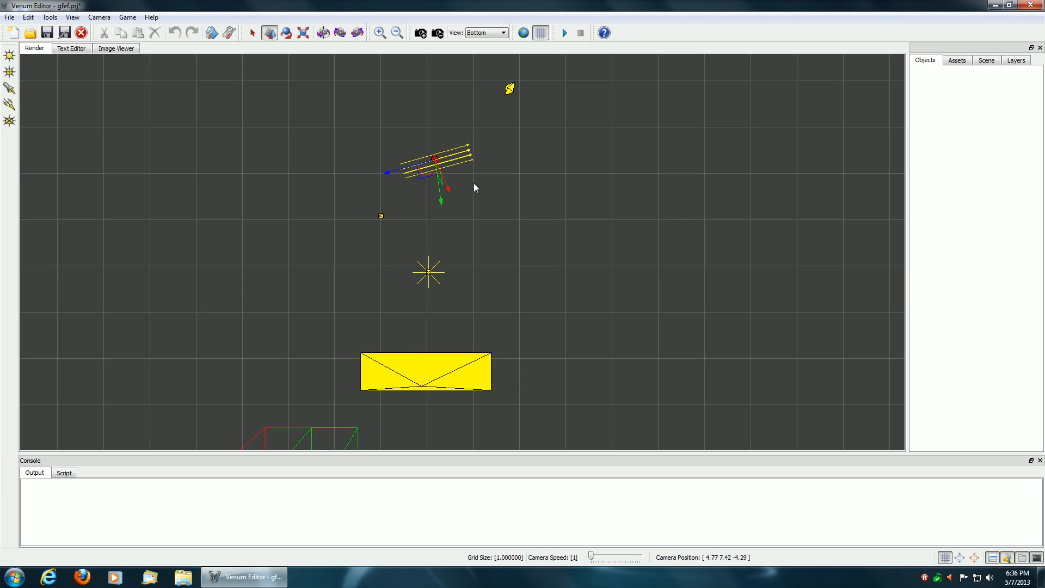
Step: Activate the Scale tool to stretch the yellow diamond light in Bottom view
click(302, 32)
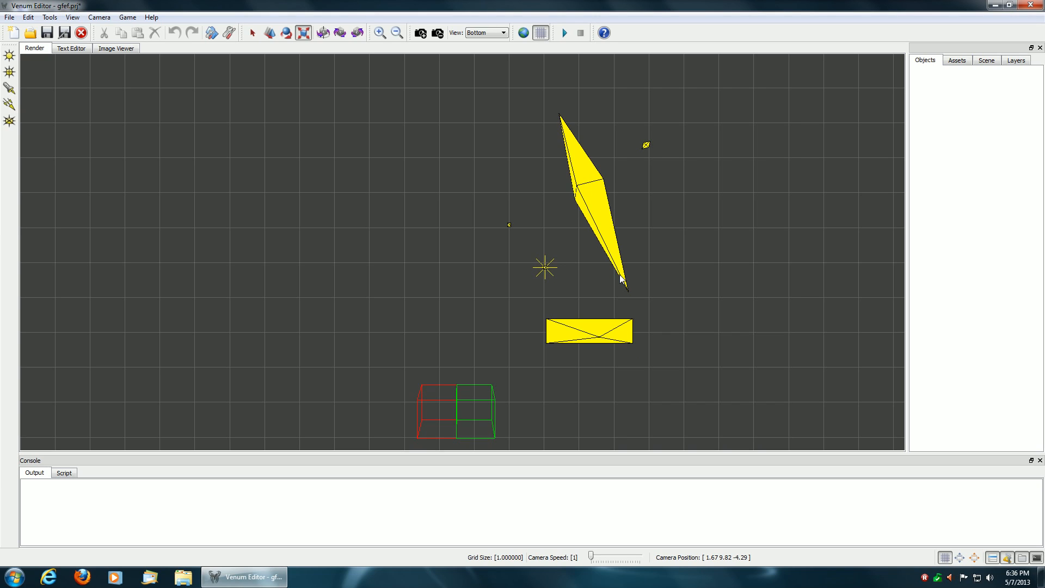
mouse_move(501, 33)
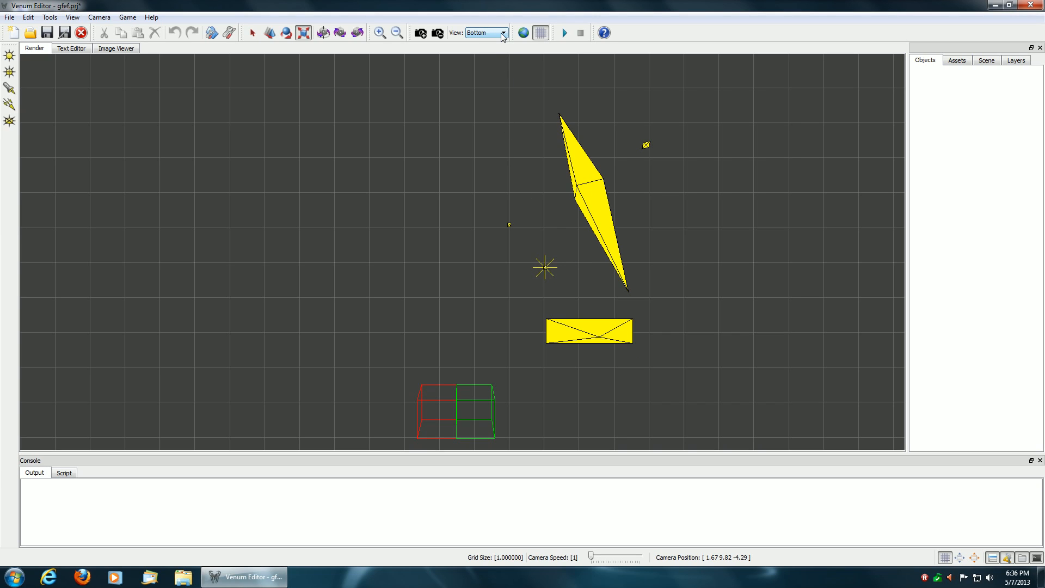
Step: Open the View dropdown to pick the Perspective camera
click(484, 33)
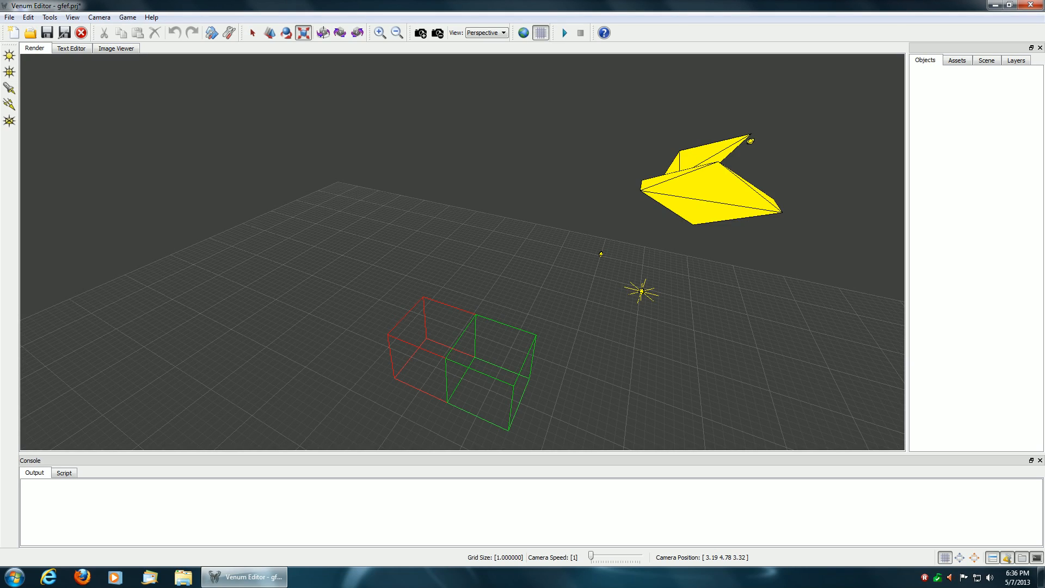
mouse_move(451, 250)
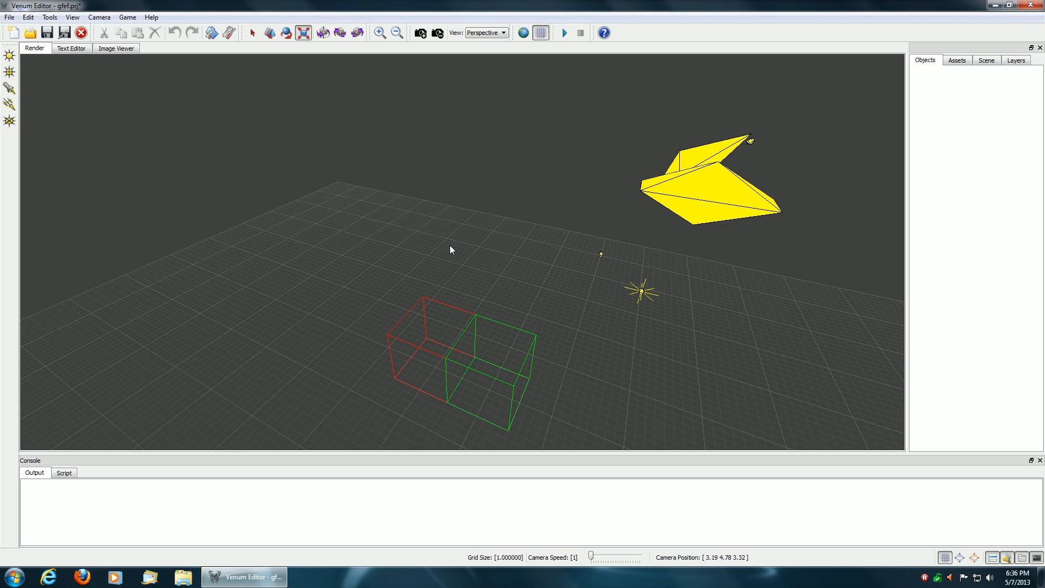